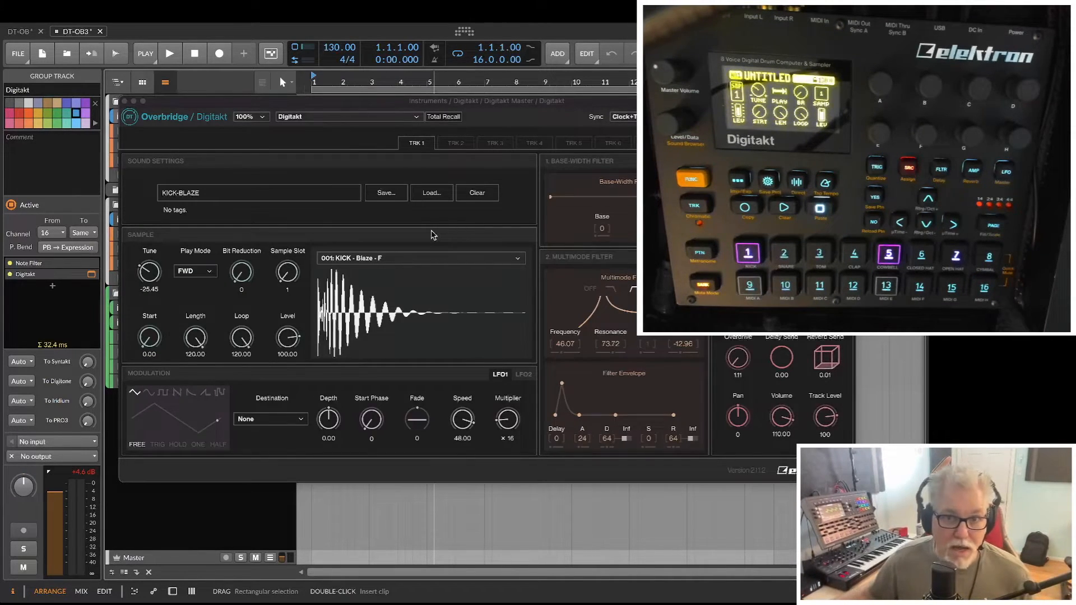
mouse_move(363, 356)
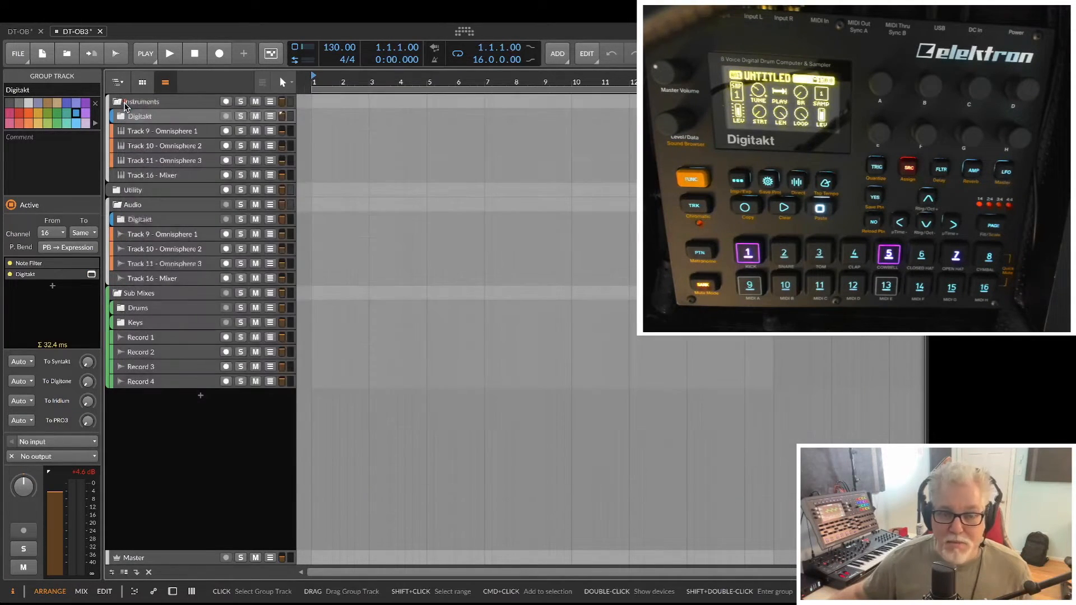
mouse_move(291, 225)
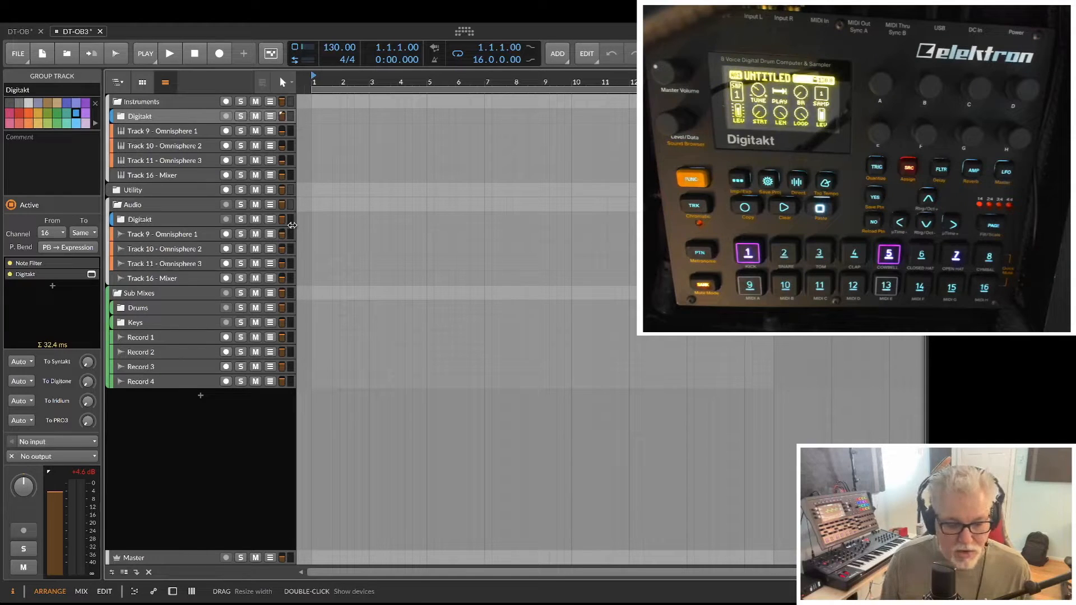
mouse_move(307, 208)
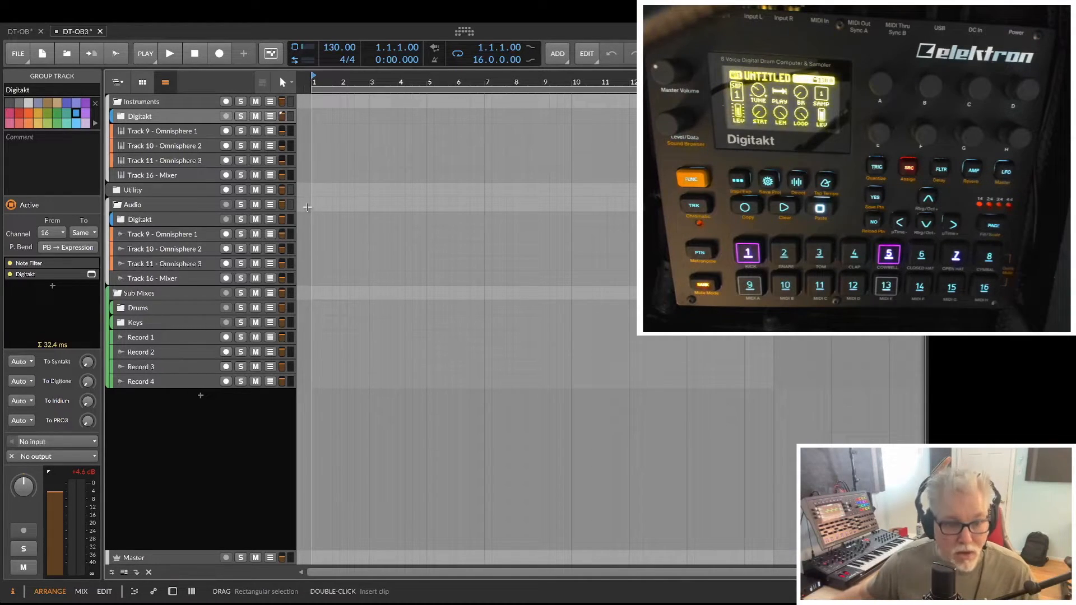